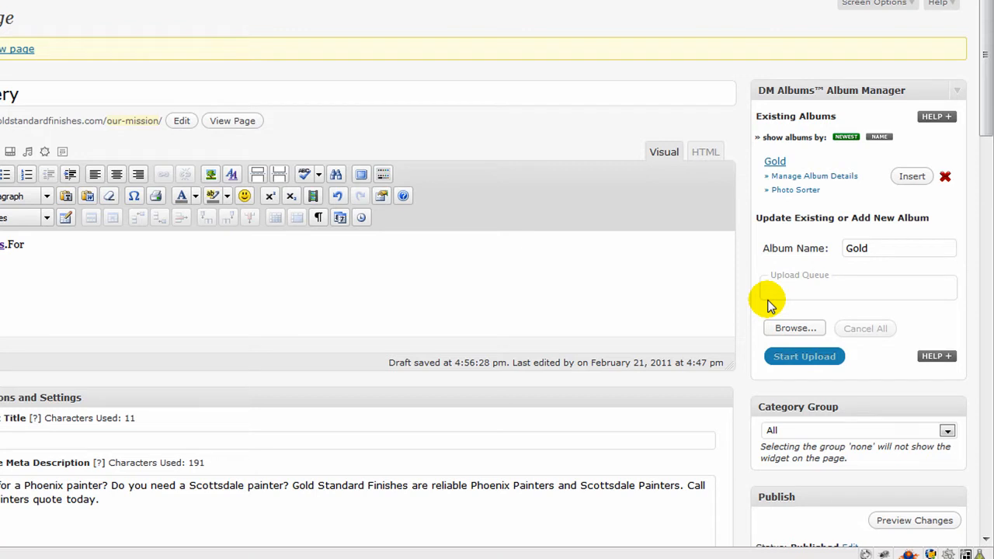
pyautogui.moveTo(714, 262)
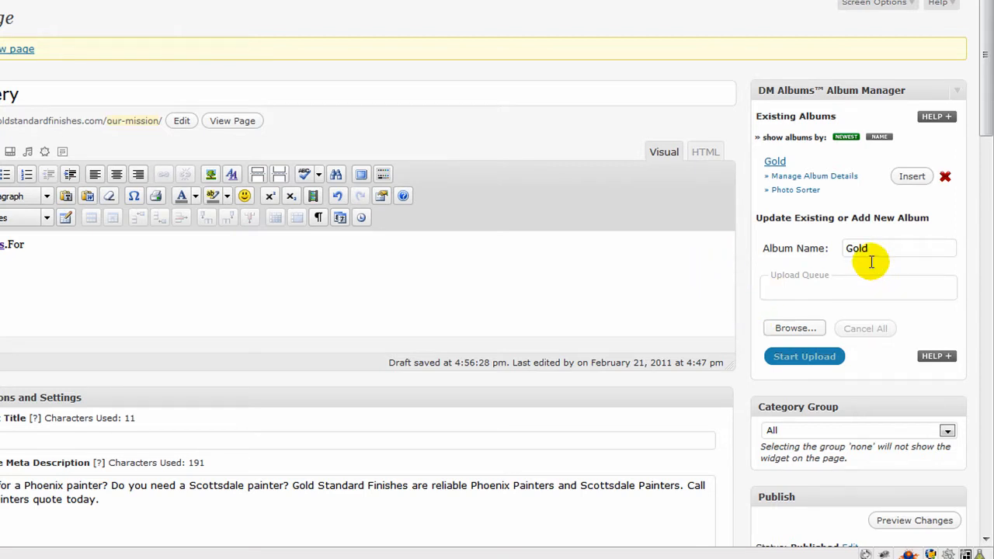
# Name the album 'Test' and queue bold9700, Business card and Farmers Color Logo for upload.
pyautogui.doubleClick(857, 247)
pyautogui.write('Test')
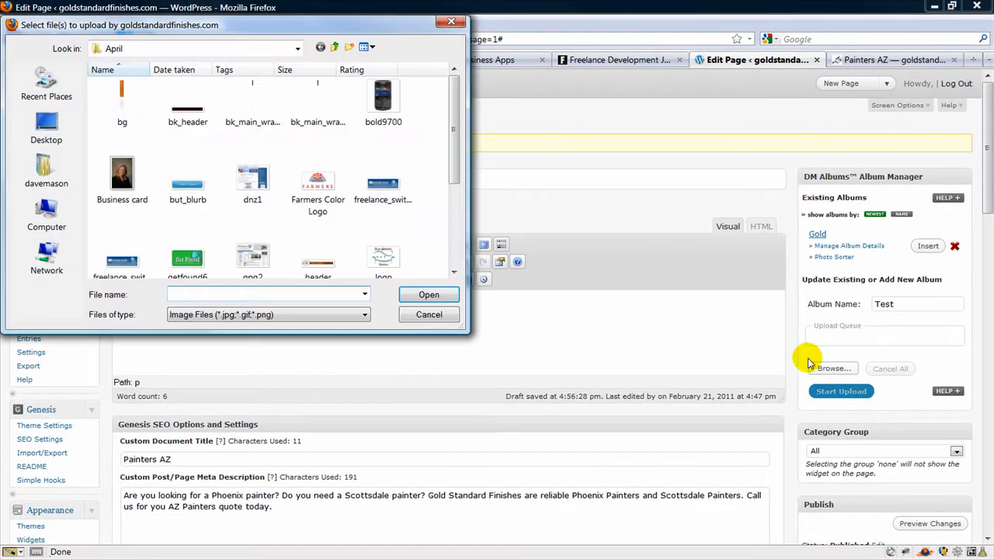
pyautogui.click(121, 174)
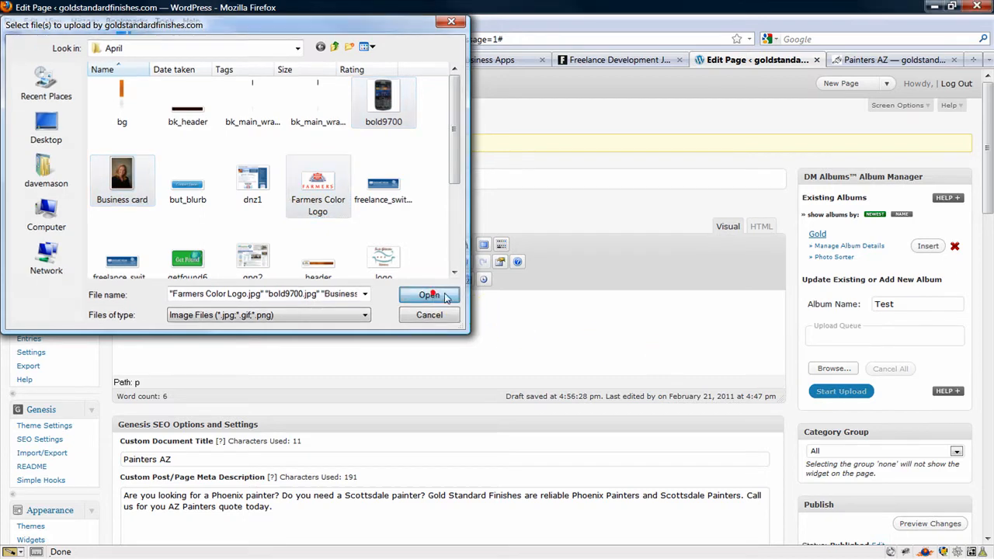
pyautogui.click(429, 294)
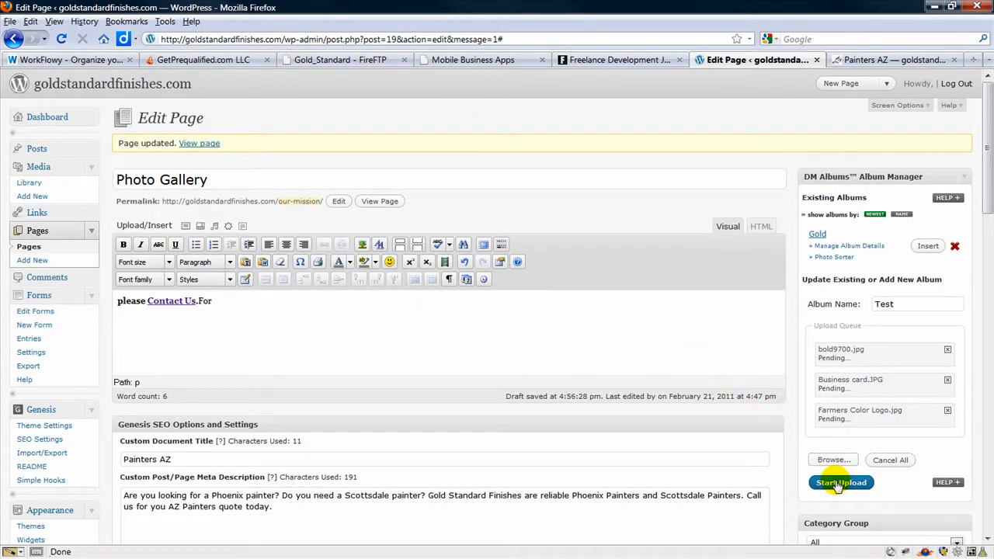
# Start the upload of the three queued photos into the Test album.
pyautogui.click(841, 482)
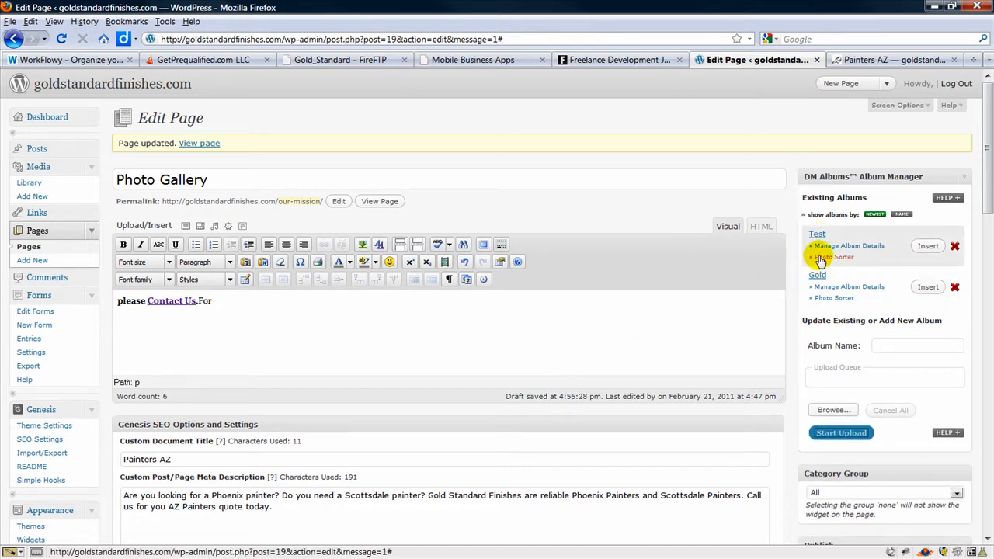
# Save the three-photo order in the Test album's Photo Sorter and close it.
pyautogui.click(834, 257)
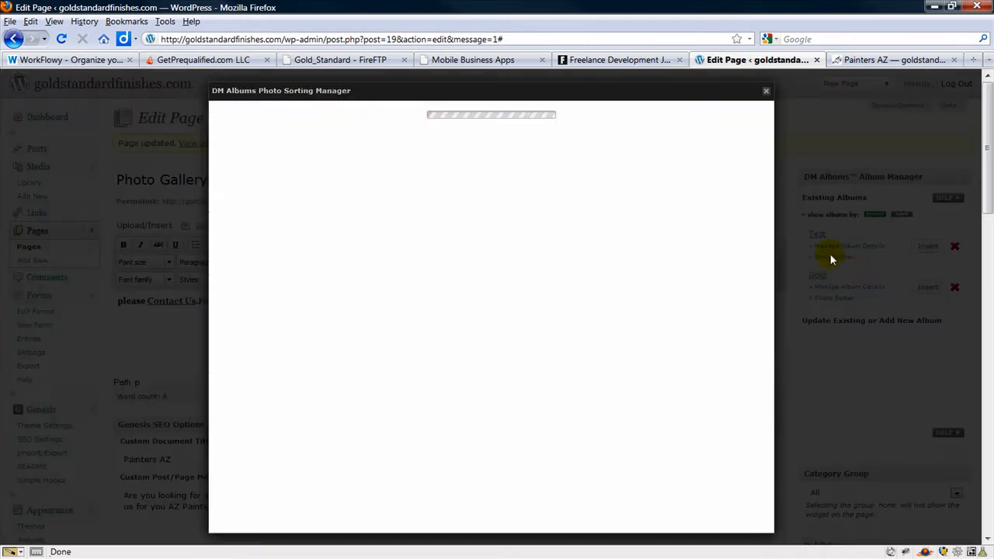
pyautogui.click(832, 259)
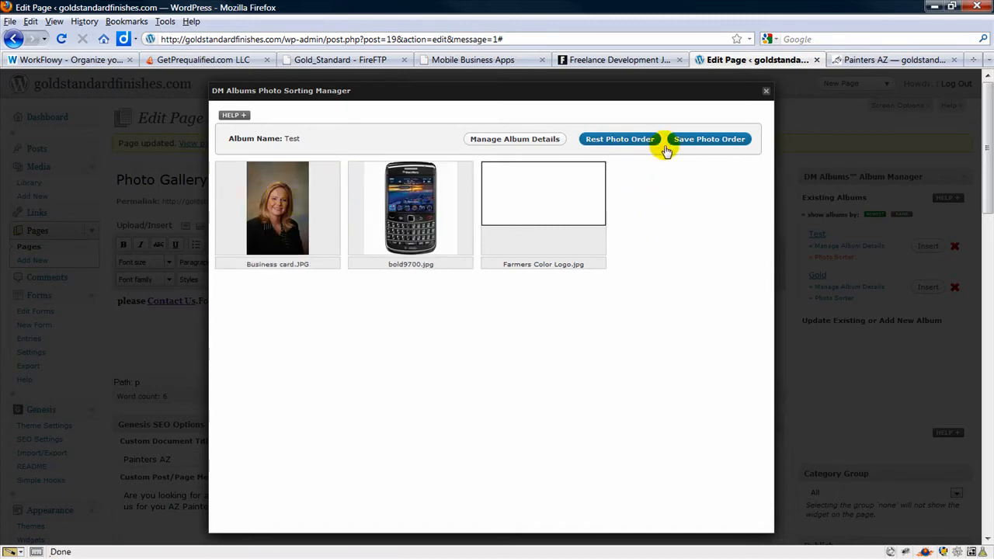
pyautogui.click(708, 139)
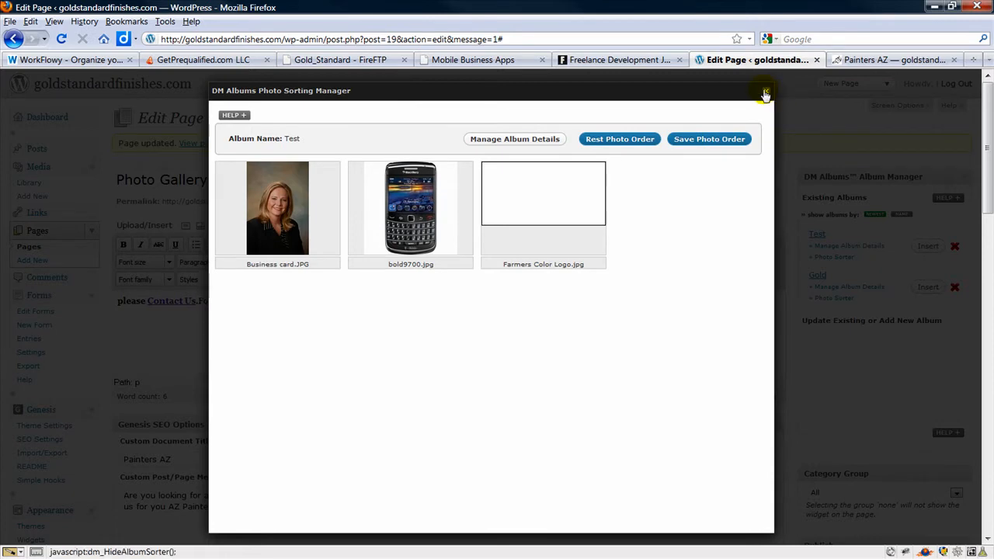
pyautogui.click(764, 93)
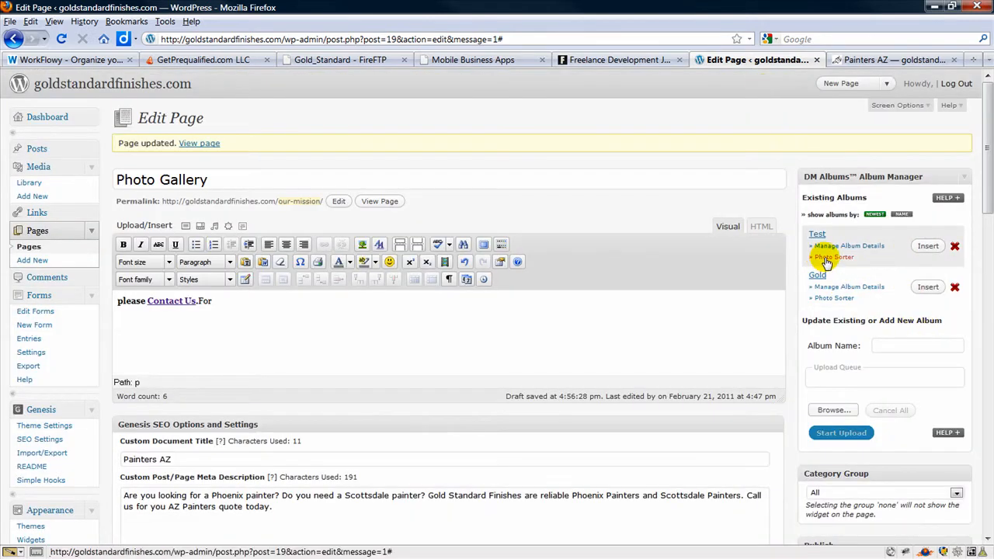
# Caption the Business card photo 'April' in the Test album details and close them.
pyautogui.click(849, 245)
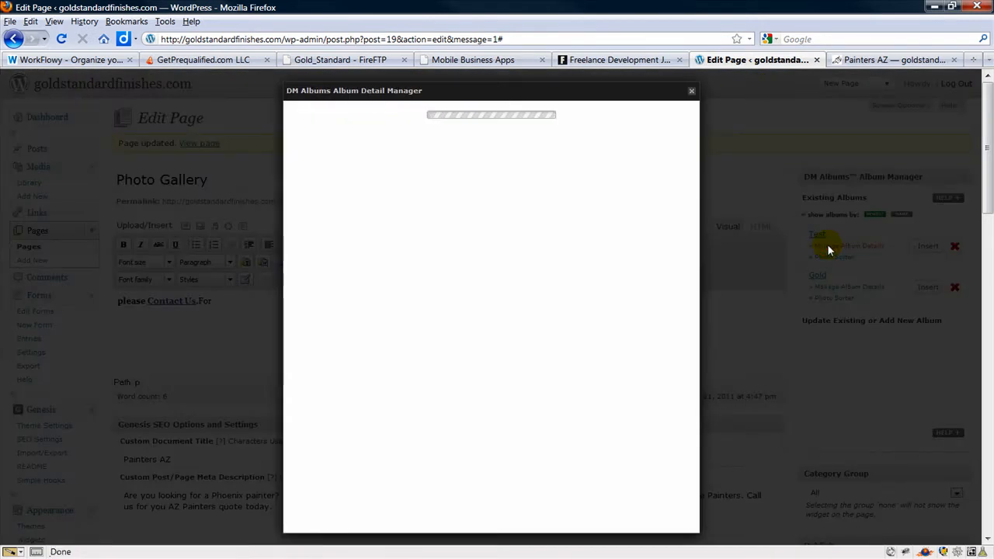
pyautogui.click(848, 246)
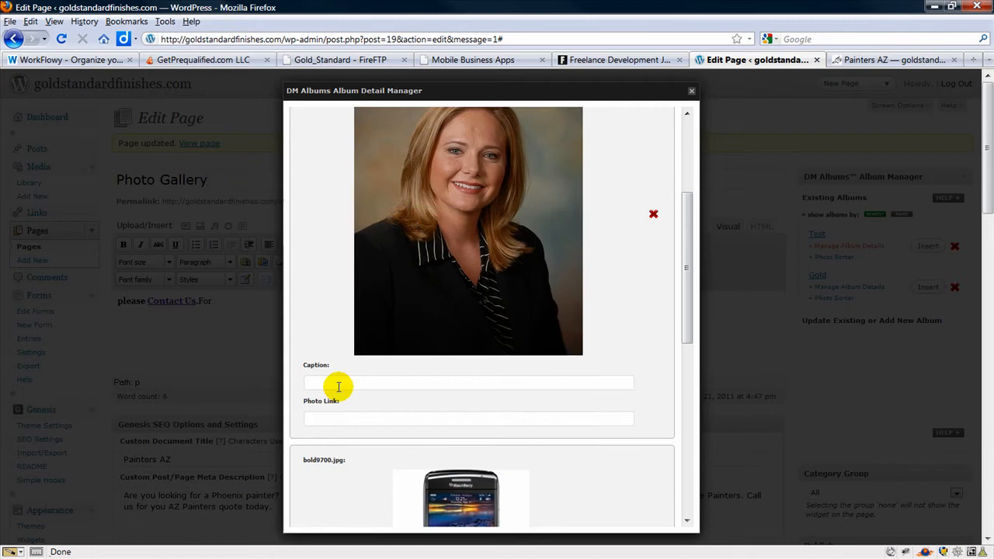
pyautogui.moveTo(481, 429)
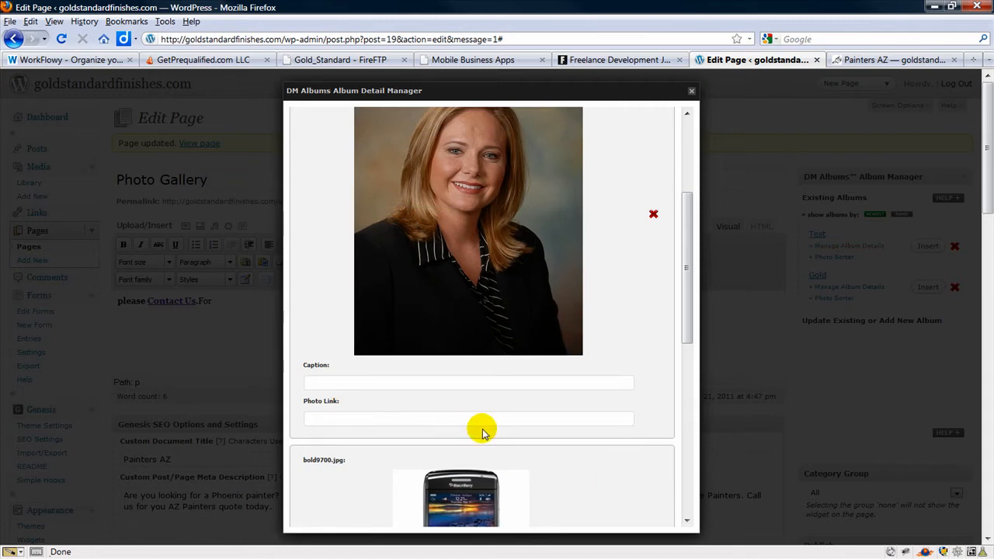
pyautogui.write('April')
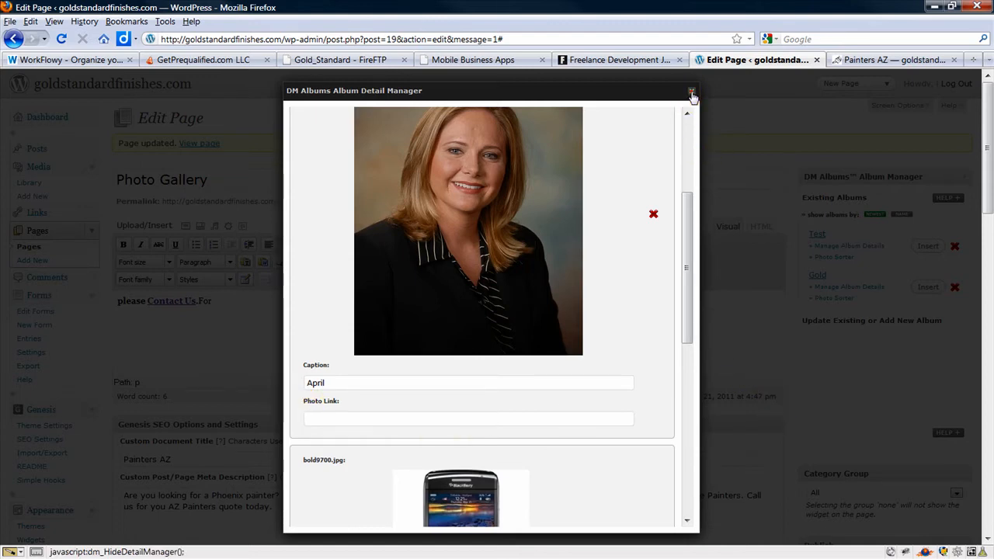
pyautogui.click(691, 93)
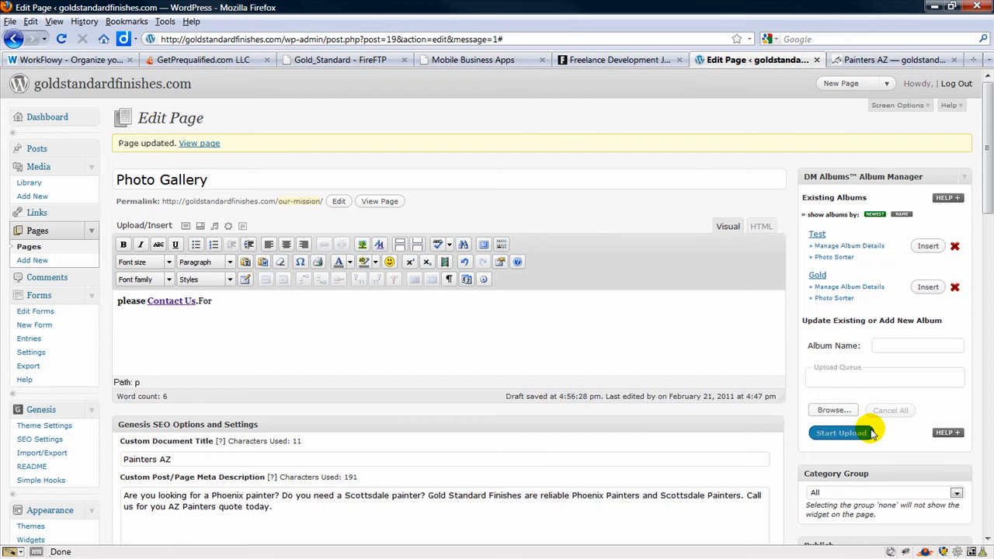
# Update the Photo Gallery page with the Test album embedded.
pyautogui.scroll(-3)
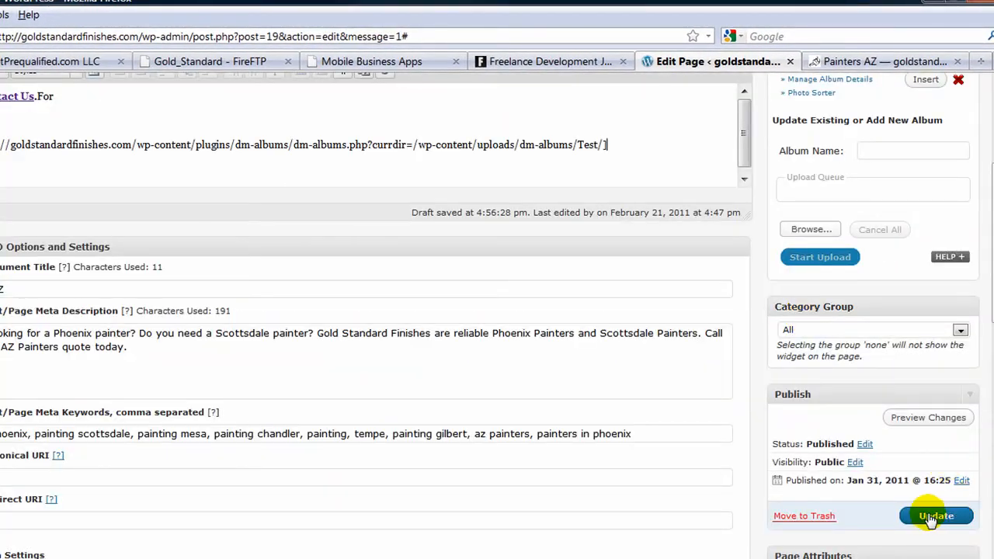
pyautogui.click(935, 515)
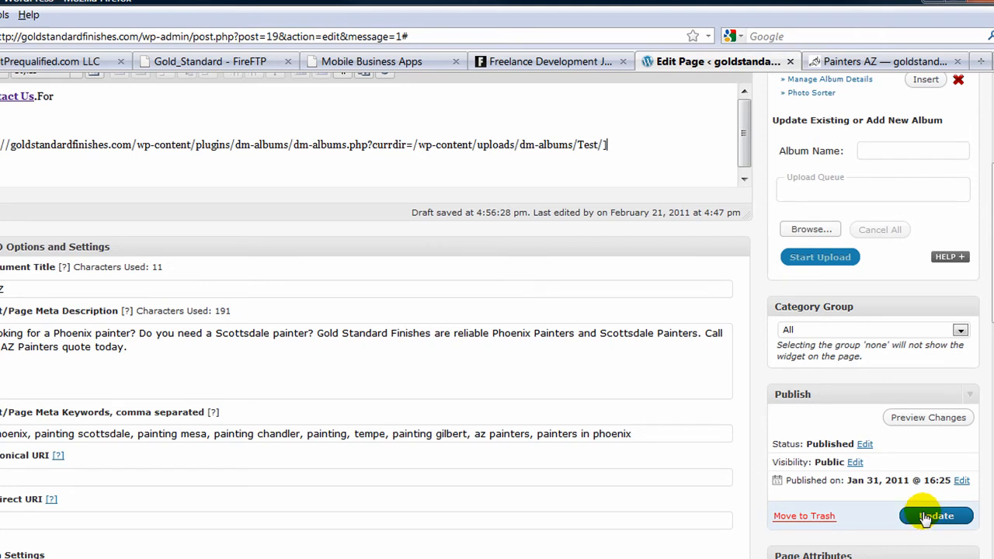
pyautogui.click(935, 515)
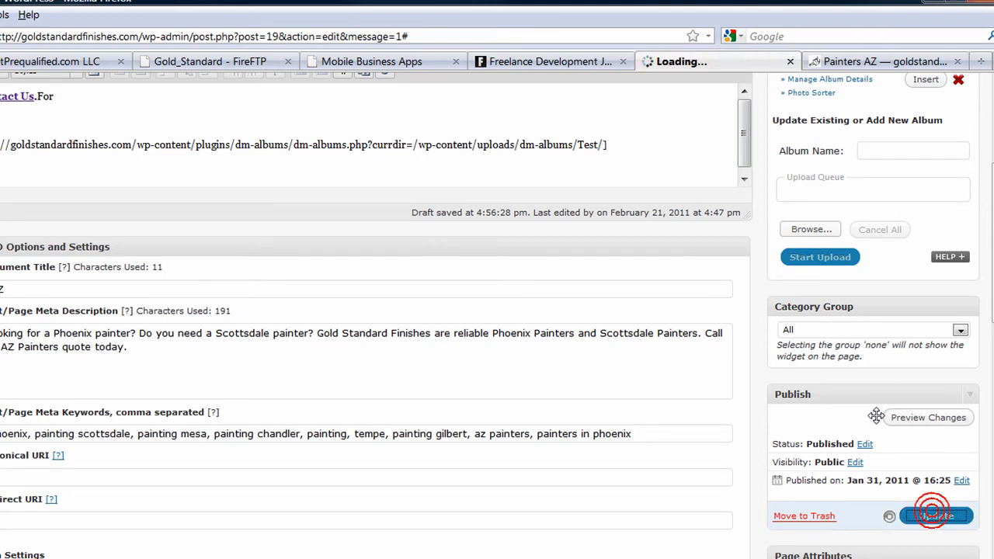
pyautogui.click(934, 516)
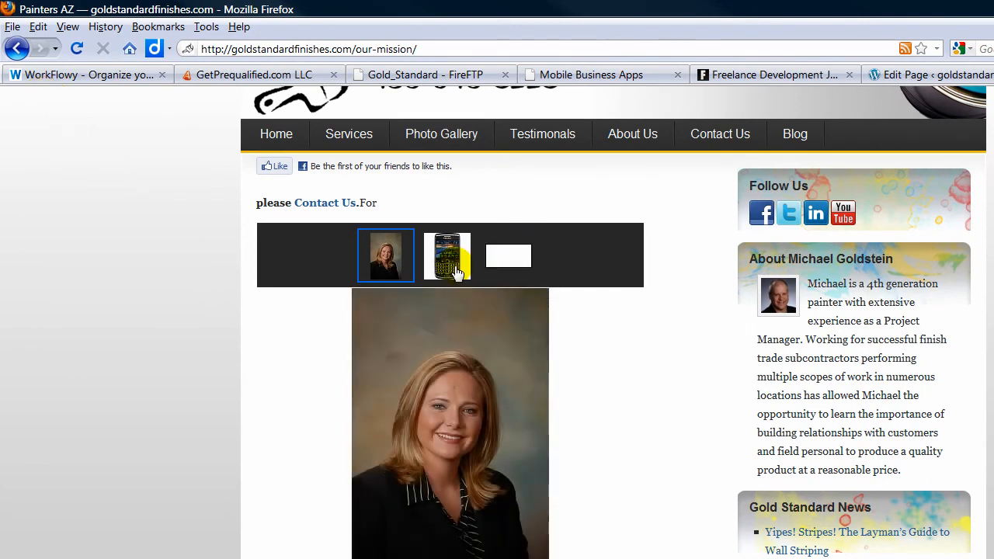
# Switch the live gallery to the phone photo and back to the portrait.
pyautogui.click(446, 256)
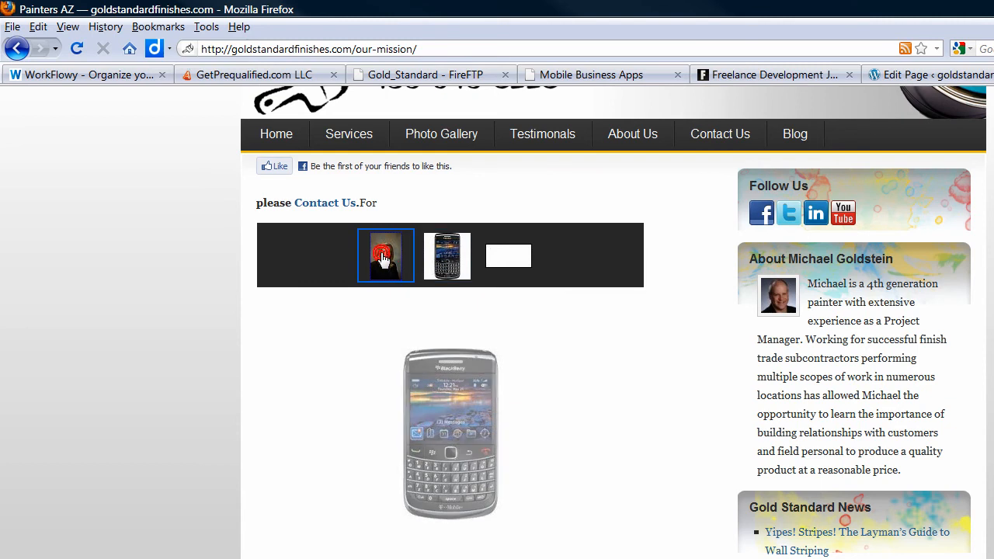
pyautogui.click(386, 256)
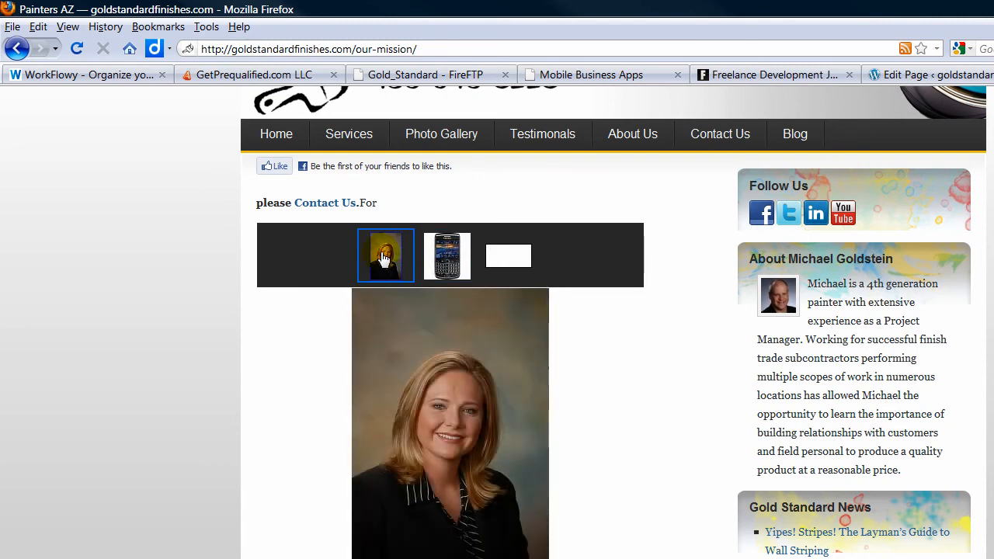